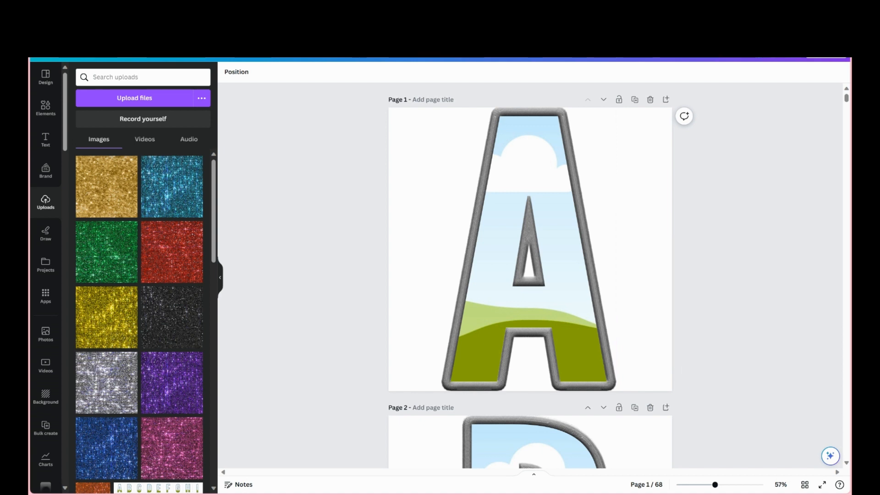
pyautogui.moveTo(804, 484)
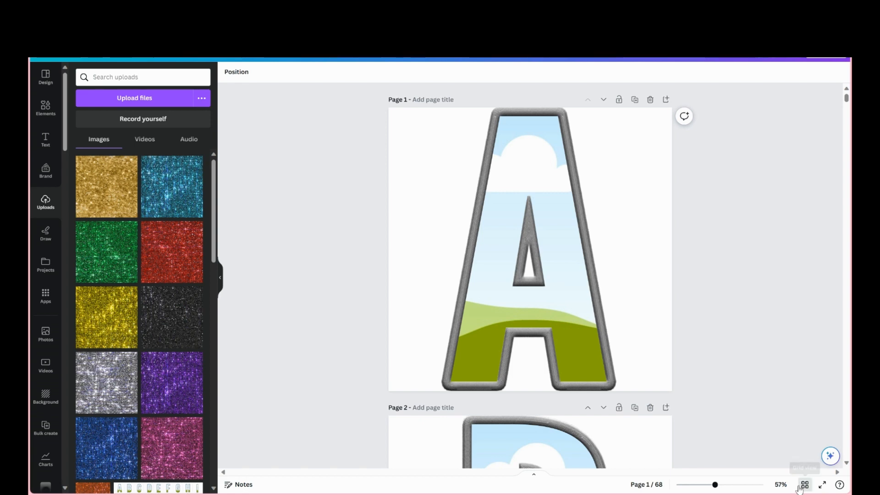
# Replace letter A's sky-and-grass fill with the pink glitter image from Uploads
pyautogui.click(805, 485)
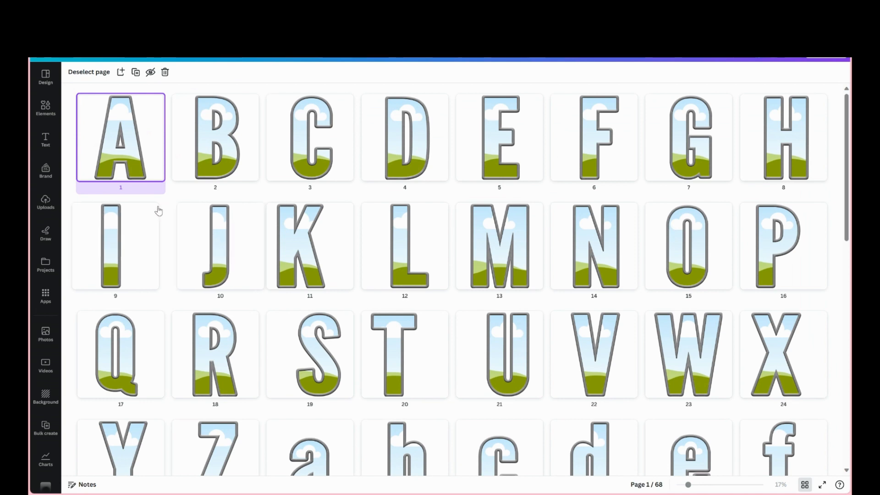
pyautogui.scroll(-3)
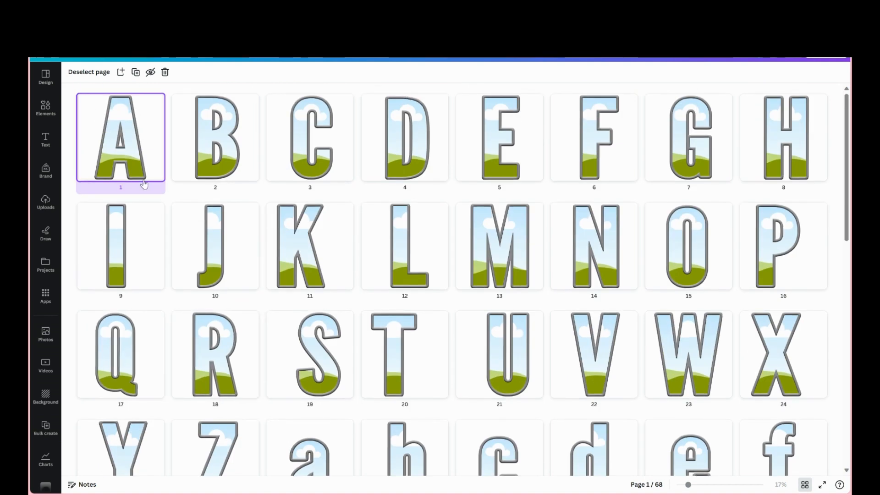
pyautogui.scroll(-3)
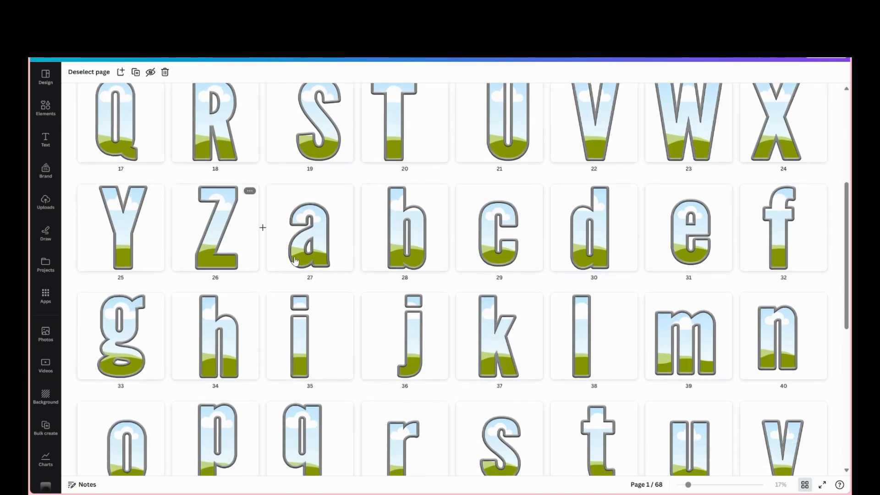
pyautogui.scroll(-3)
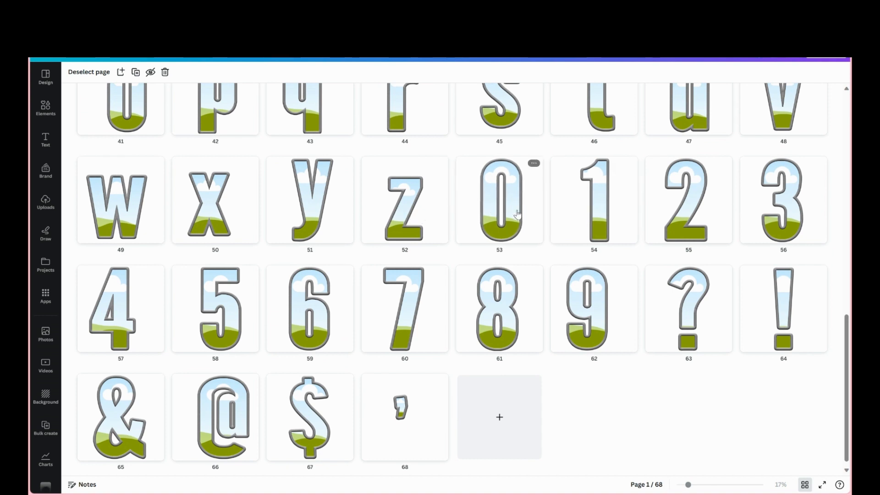
pyautogui.moveTo(344, 451)
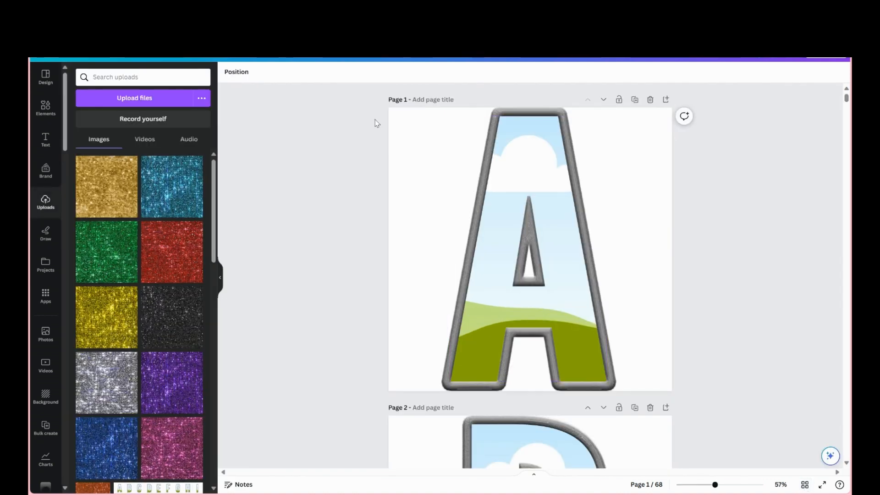
pyautogui.click(511, 118)
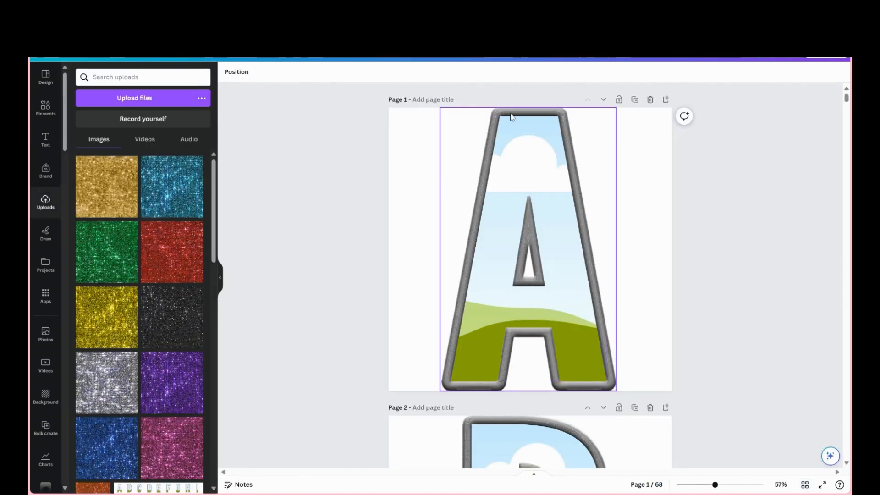
pyautogui.click(527, 248)
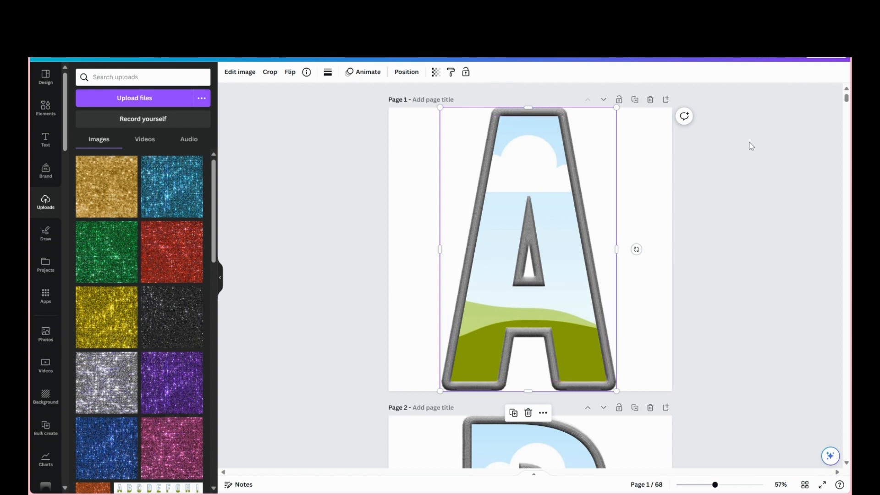
pyautogui.moveTo(751, 126)
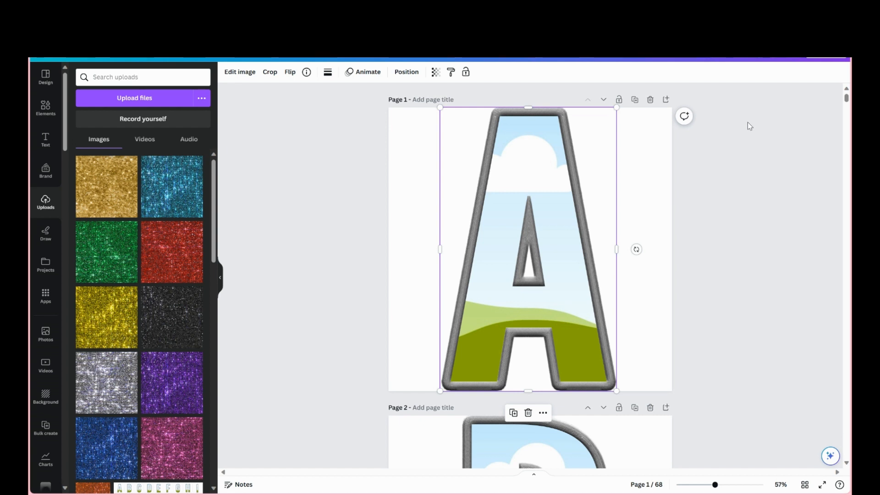
pyautogui.moveTo(754, 149)
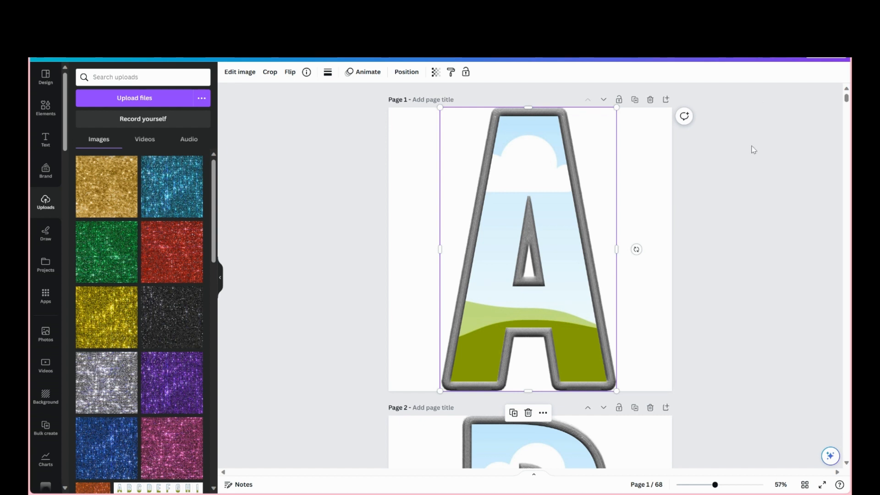
pyautogui.scroll(-3)
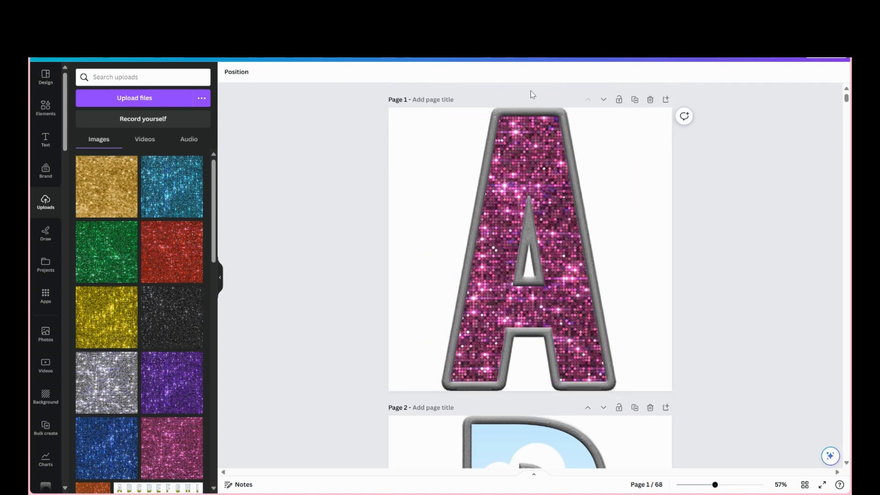
# Select the pink glitter letter A to reach its Duotone presets
pyautogui.click(528, 247)
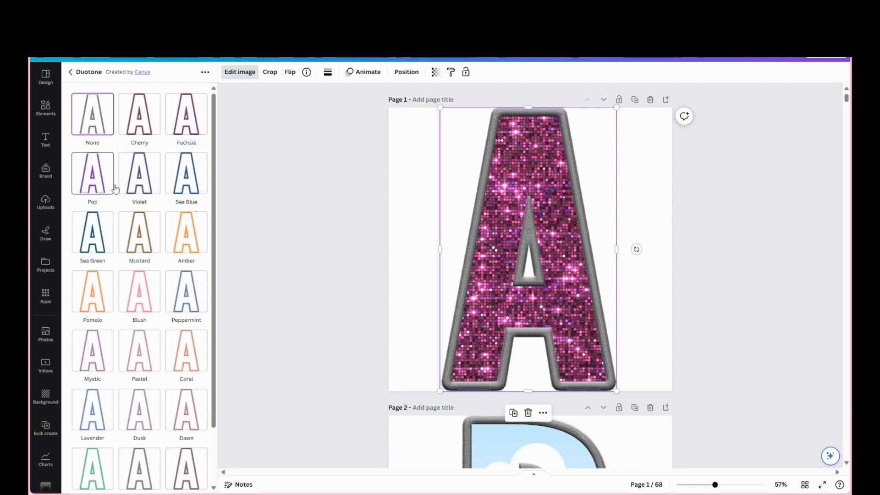
pyautogui.moveTo(139, 179)
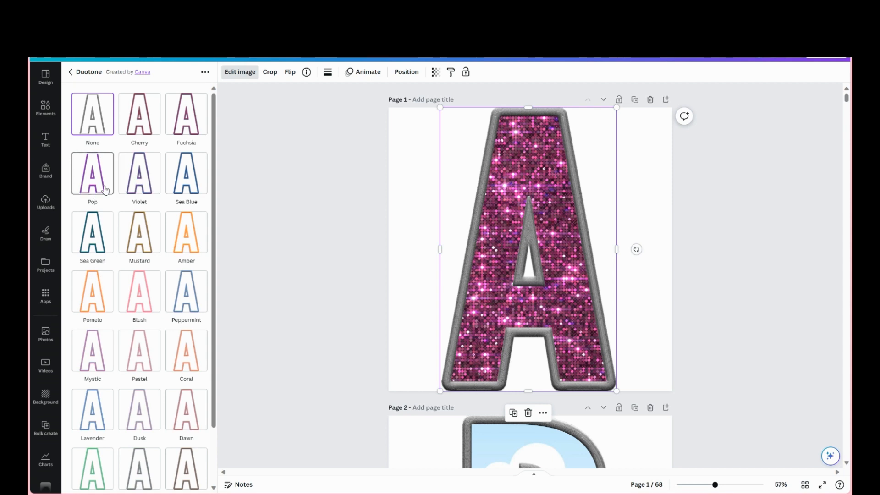
# Apply the Pop duotone to letter A and set its intensity to 0.9
pyautogui.click(92, 172)
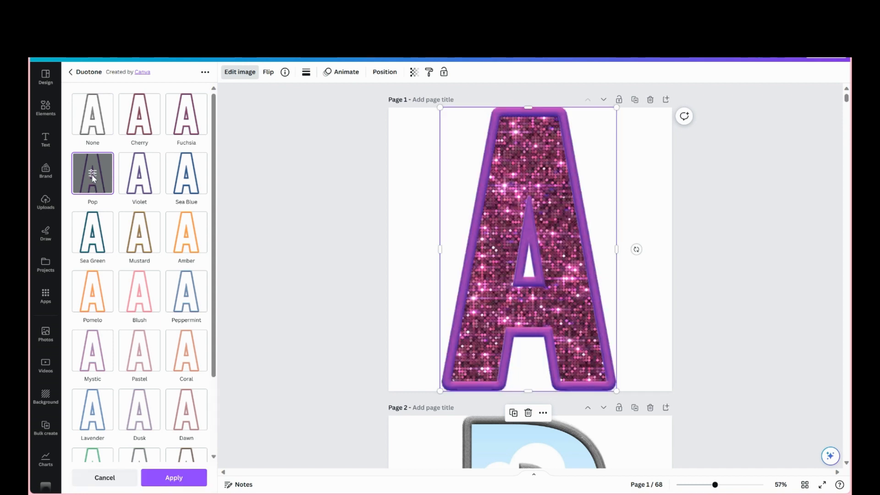
pyautogui.click(92, 173)
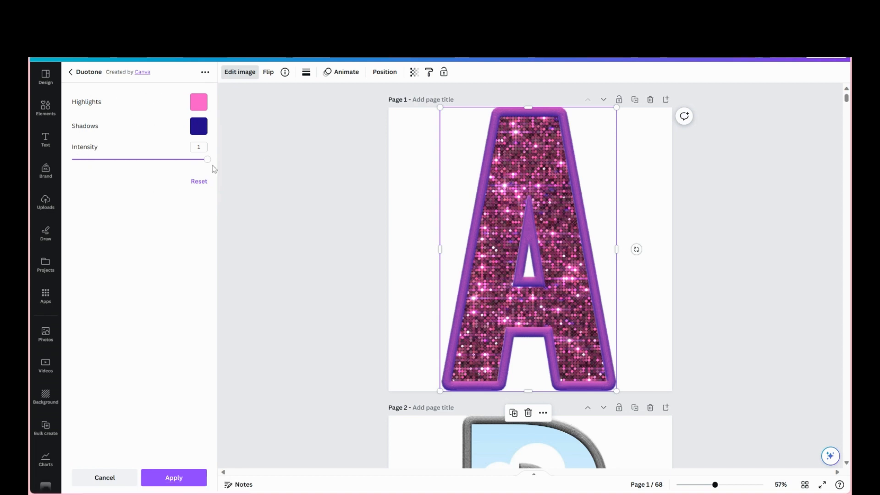
pyautogui.moveTo(208, 160); pyautogui.dragTo(166, 160)
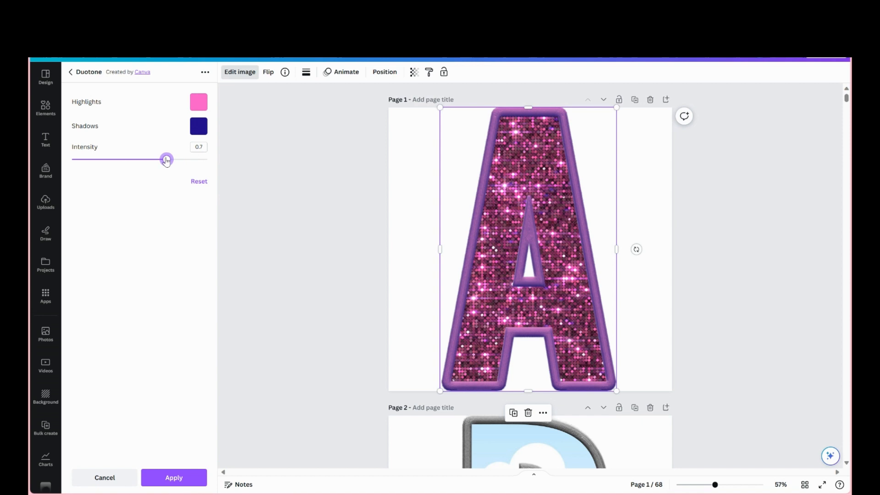
pyautogui.moveTo(166, 160); pyautogui.dragTo(140, 160)
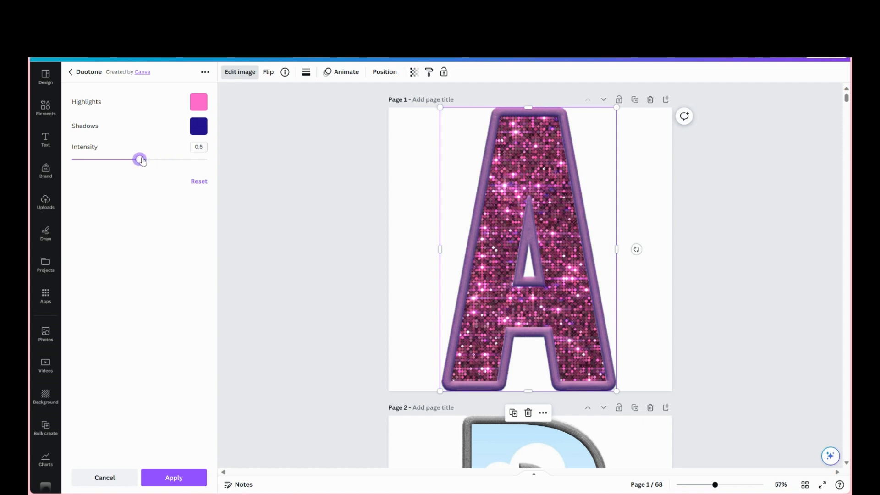
pyautogui.moveTo(139, 159); pyautogui.dragTo(187, 160)
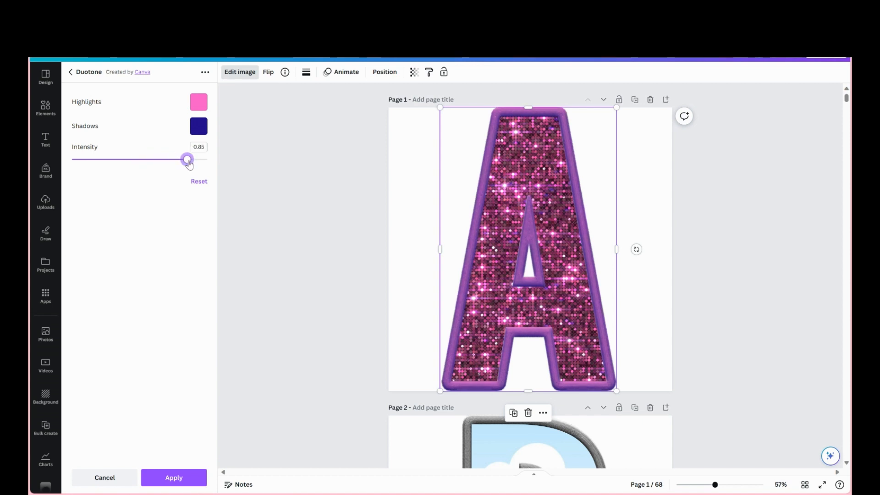
pyautogui.moveTo(187, 159); pyautogui.dragTo(195, 159)
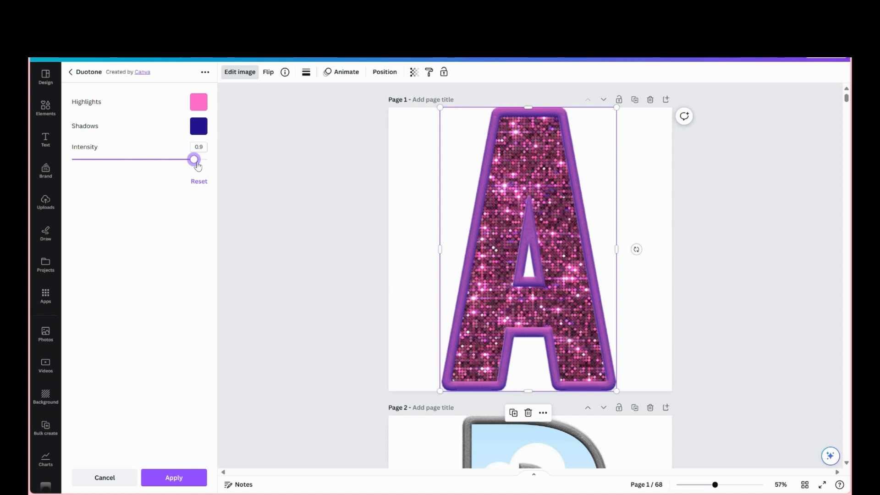
pyautogui.click(199, 102)
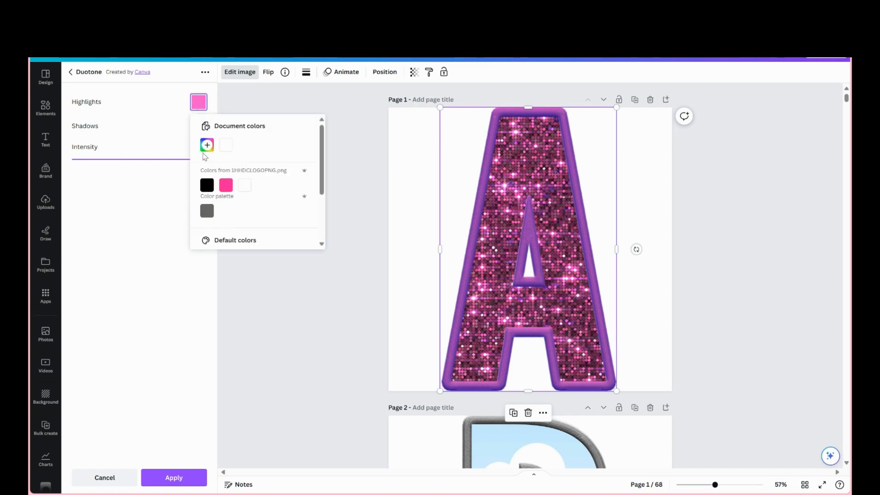
# Set the duotone highlights to pink sampled from the glitter, keeping dark blue shadows
pyautogui.click(206, 146)
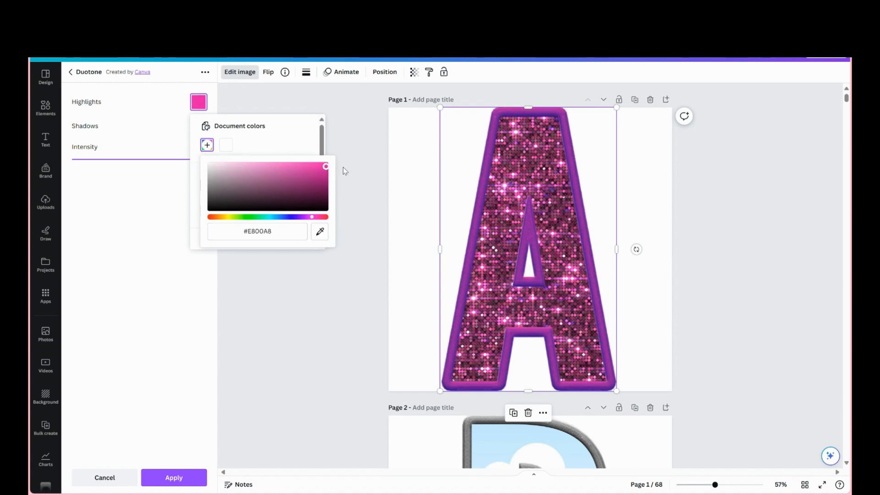
pyautogui.click(324, 169)
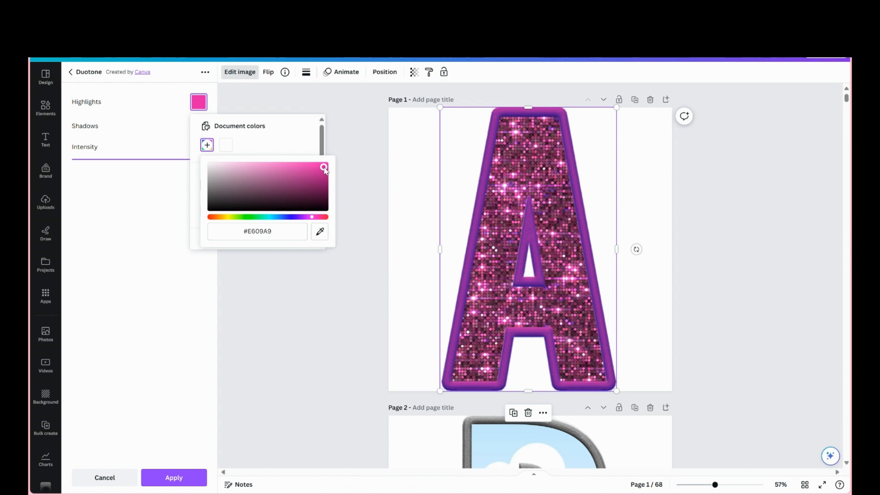
pyautogui.moveTo(325, 168); pyautogui.dragTo(326, 167)
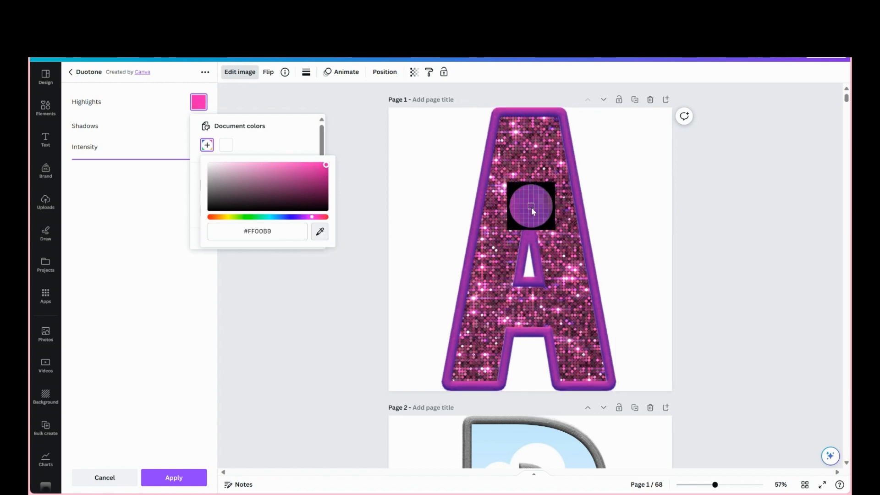
pyautogui.moveTo(530, 206); pyautogui.dragTo(500, 157)
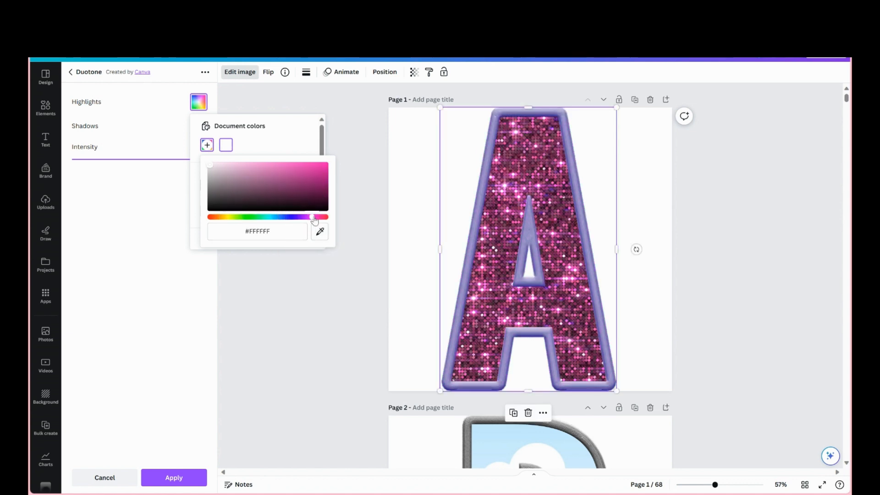
pyautogui.moveTo(313, 217); pyautogui.dragTo(286, 217)
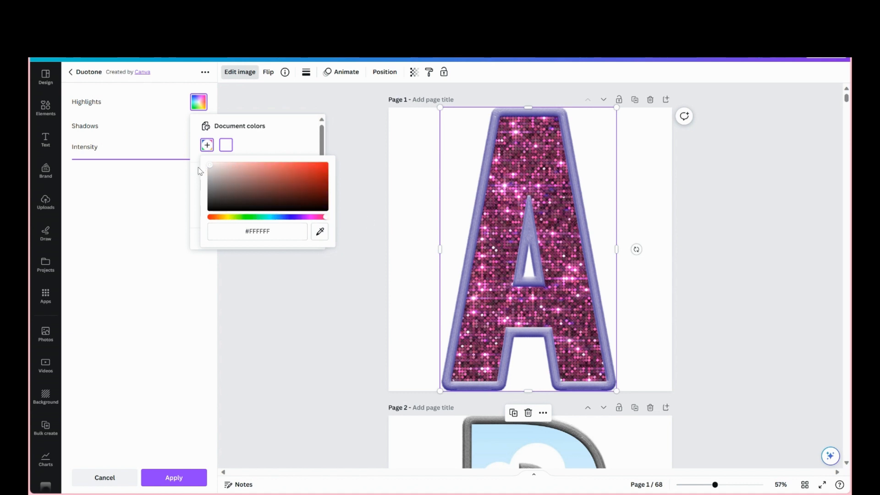
pyautogui.click(312, 181)
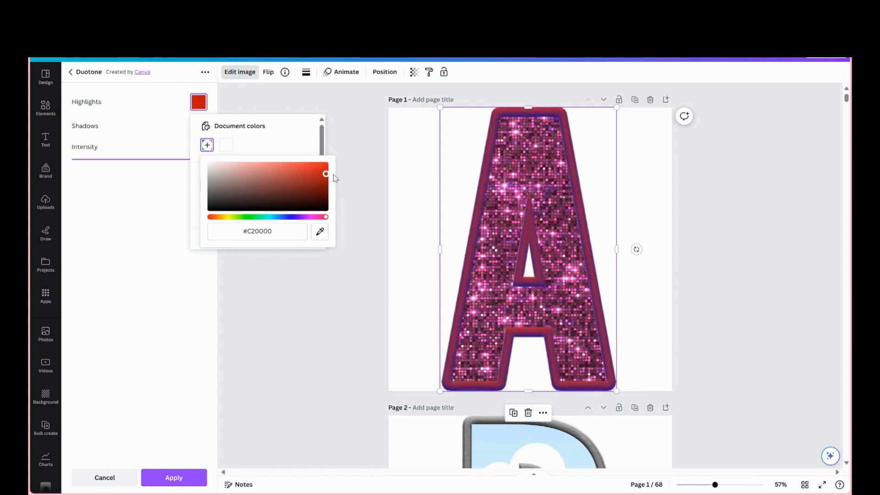
pyautogui.click(326, 165)
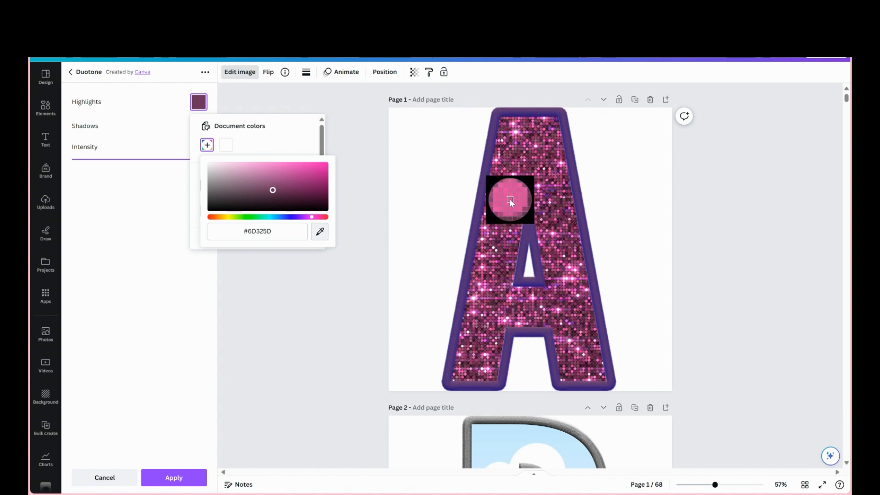
pyautogui.click(287, 168)
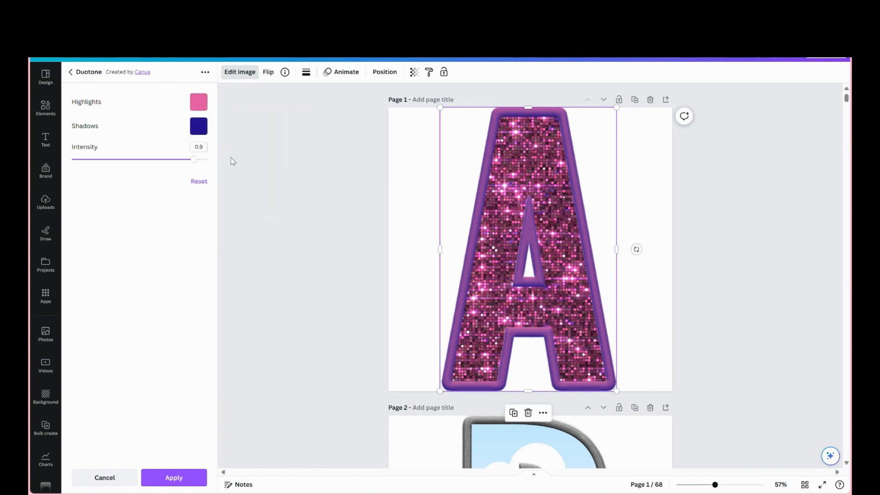
# Raise duotone intensity to 1 and brighten the highlights to hot pink
pyautogui.moveTo(193, 160); pyautogui.dragTo(207, 159)
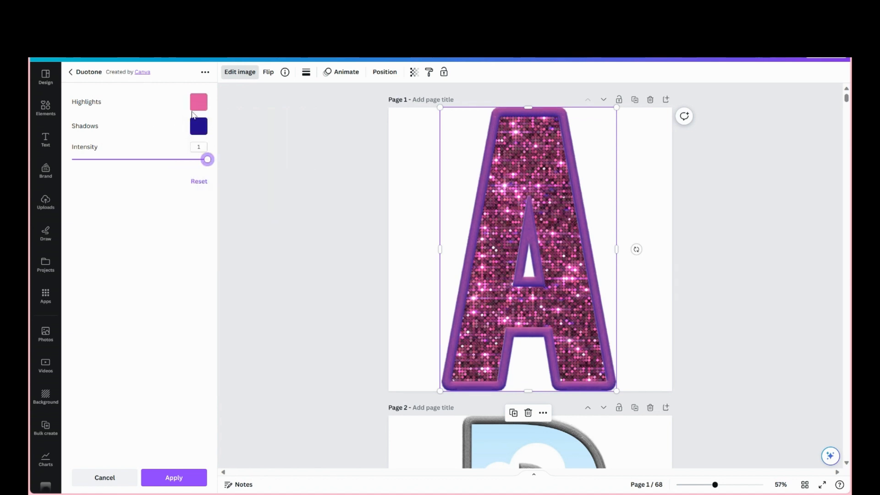
pyautogui.click(198, 102)
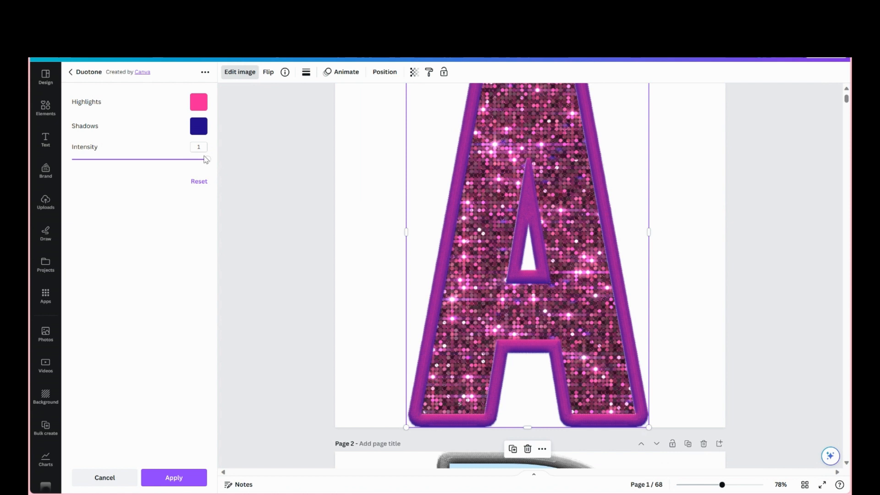
pyautogui.moveTo(205, 160); pyautogui.dragTo(133, 159)
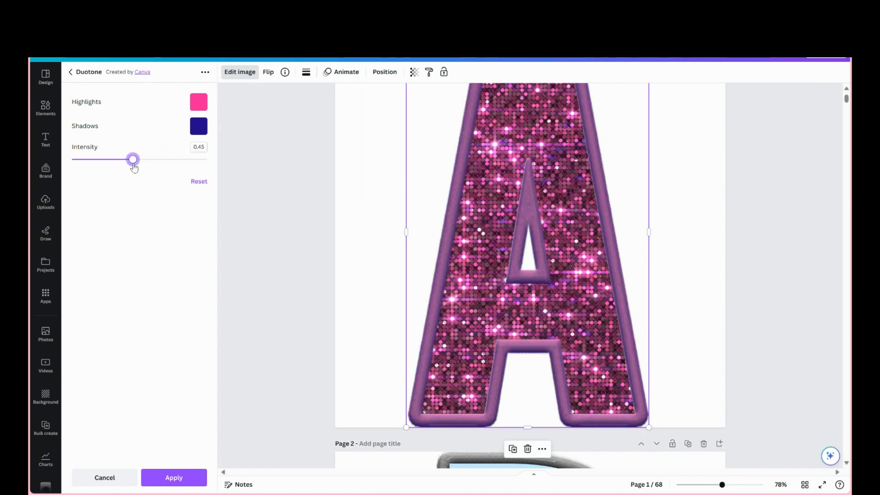
pyautogui.click(198, 125)
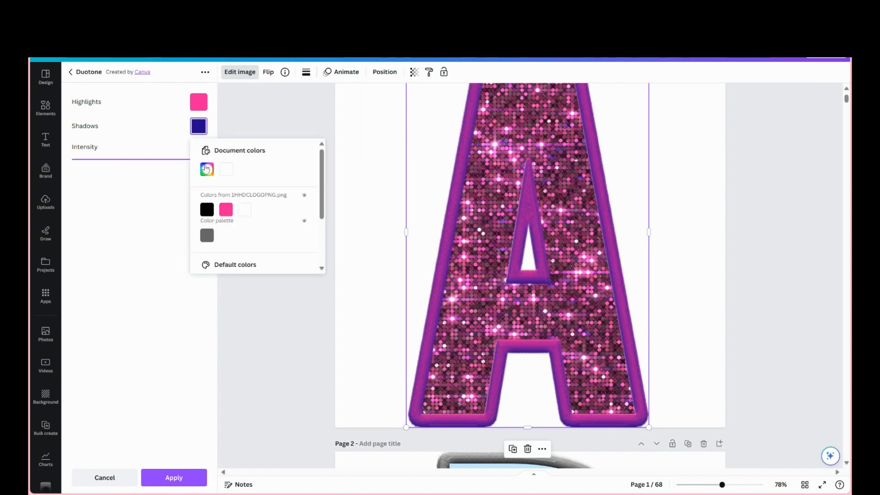
# Set letter A's duotone shadows to black for a deep magenta outline
pyautogui.click(207, 210)
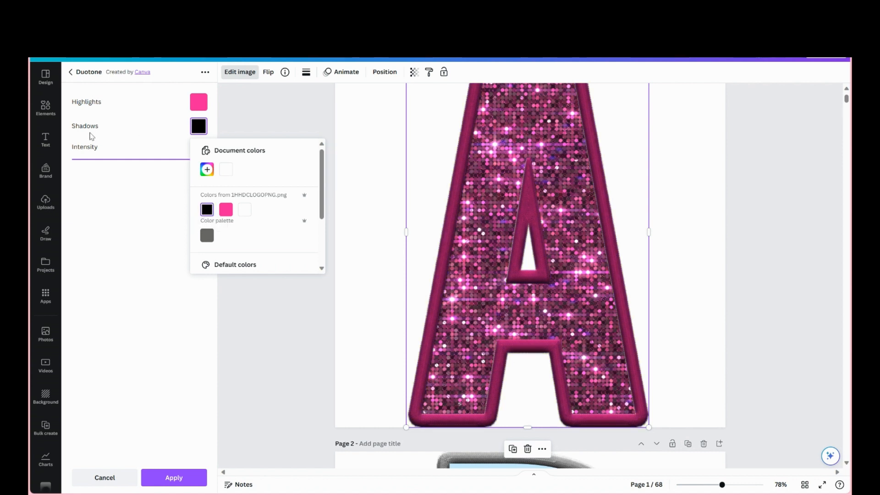
pyautogui.moveTo(199, 126)
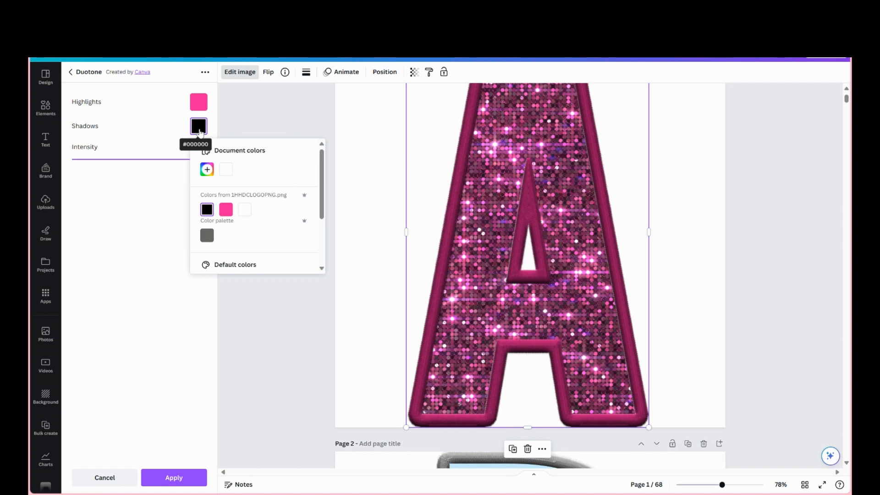
pyautogui.click(198, 102)
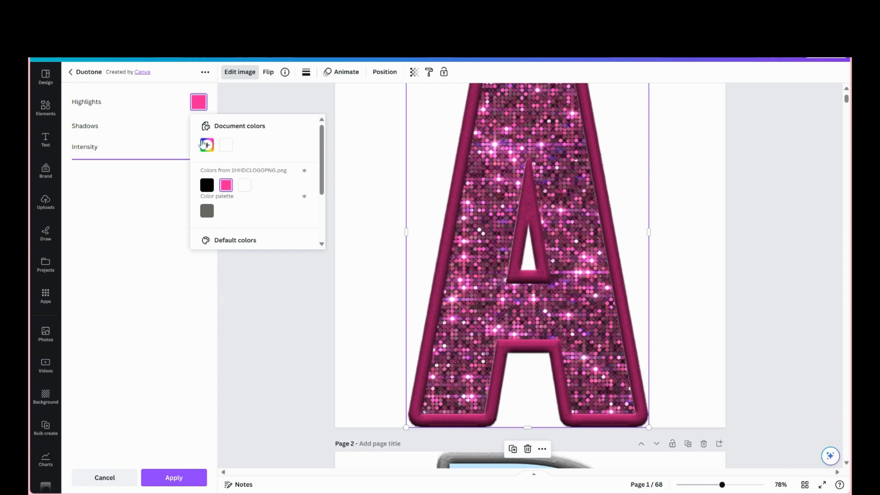
pyautogui.scroll(-3)
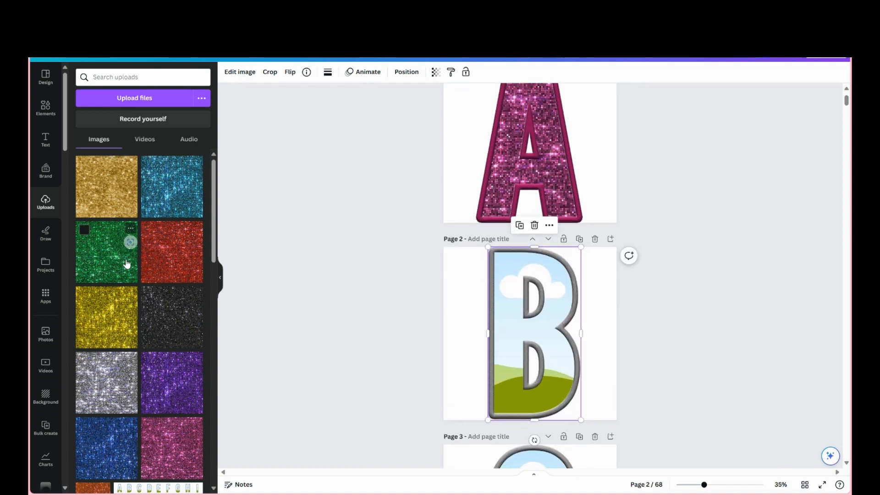
# Drop the teal glitter upload into the letter B frame on page 2
pyautogui.moveTo(106, 318); pyautogui.dragTo(530, 335)
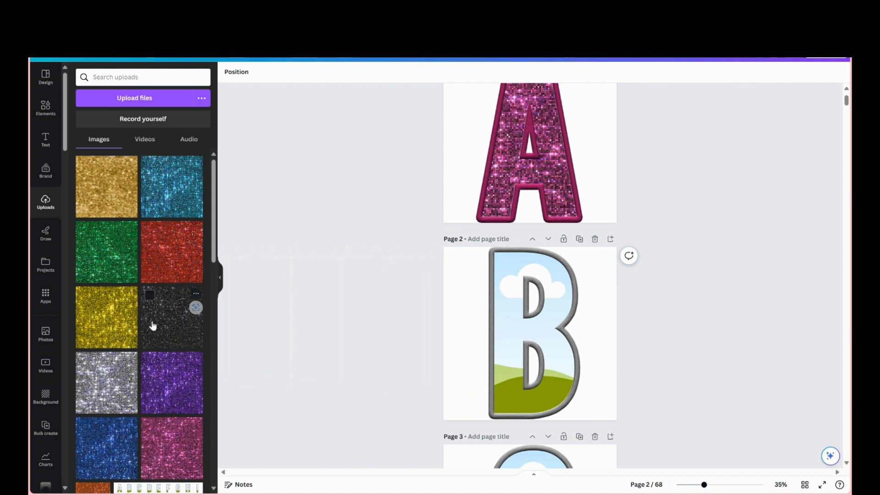
pyautogui.scroll(-3)
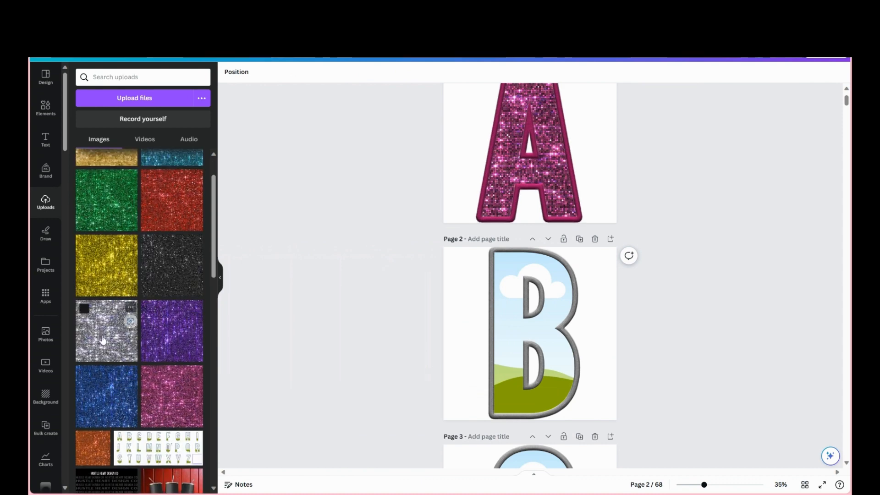
pyautogui.moveTo(185, 323)
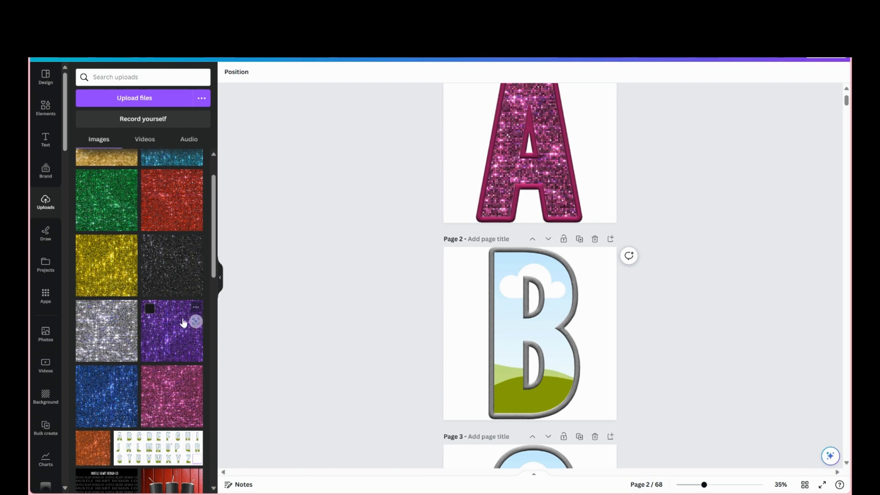
pyautogui.moveTo(157, 257)
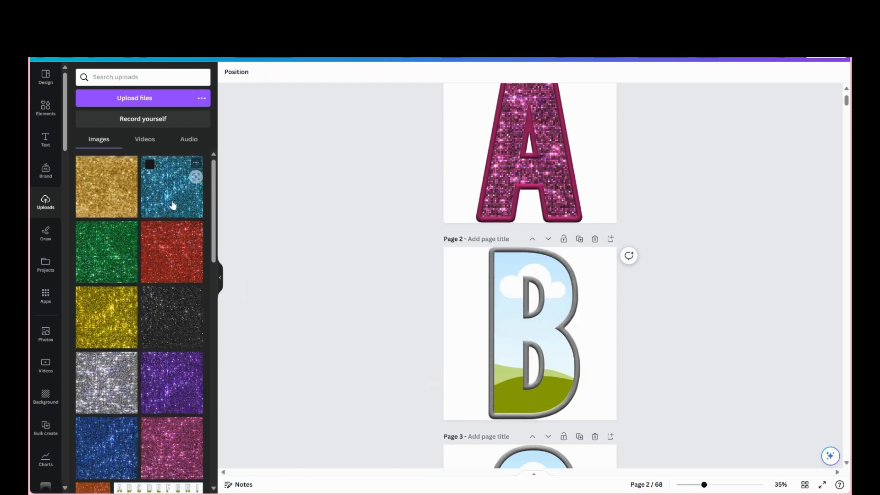
pyautogui.click(172, 187)
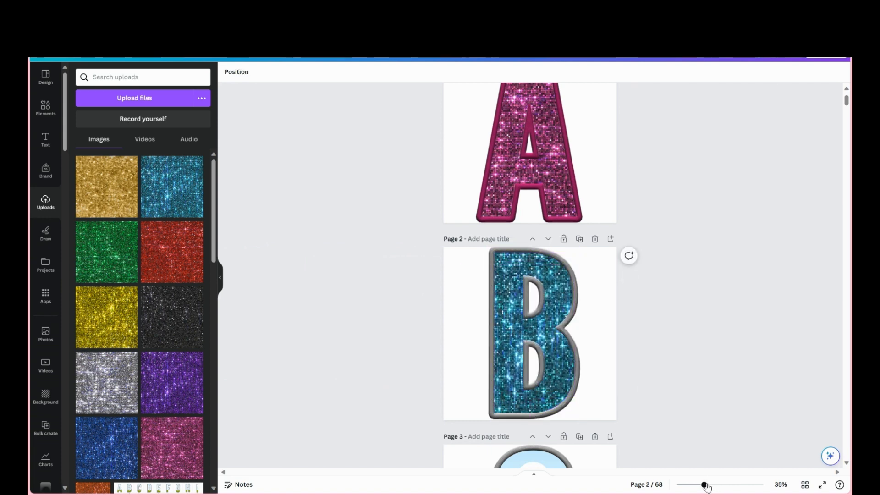
# Zoom in on letter B and apply the Lavender duotone preset
pyautogui.moveTo(705, 484); pyautogui.dragTo(726, 485)
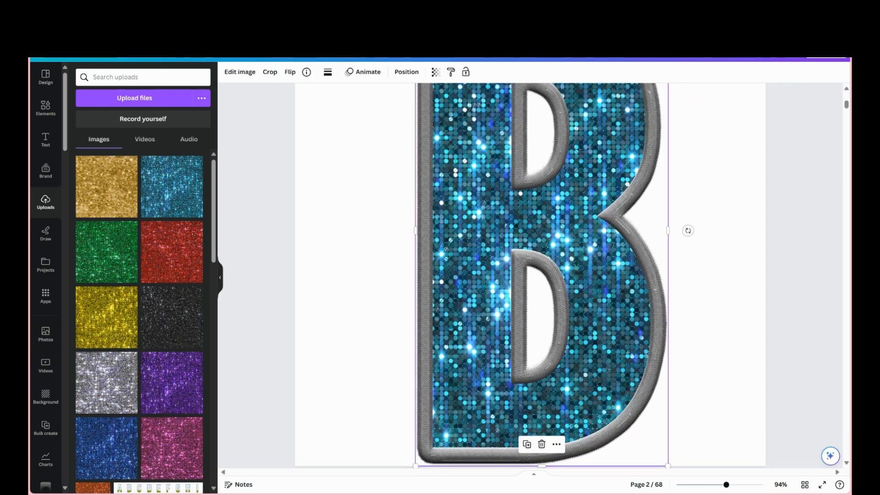
pyautogui.click(240, 72)
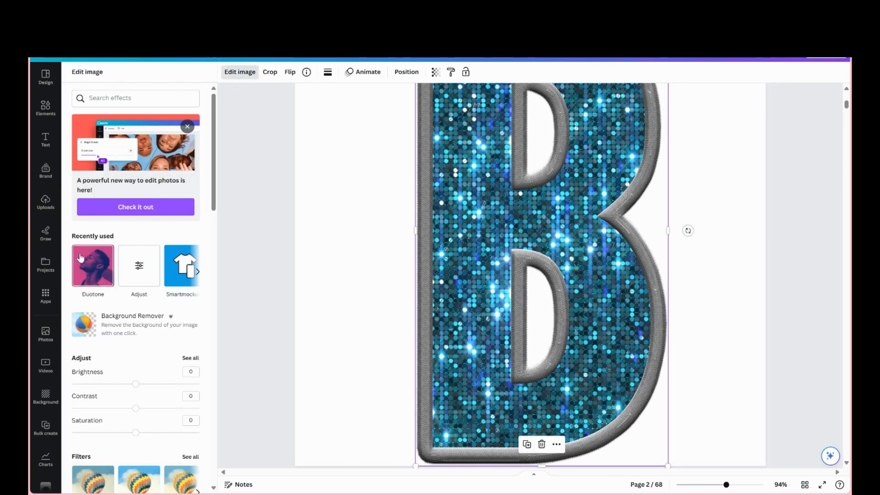
pyautogui.click(93, 265)
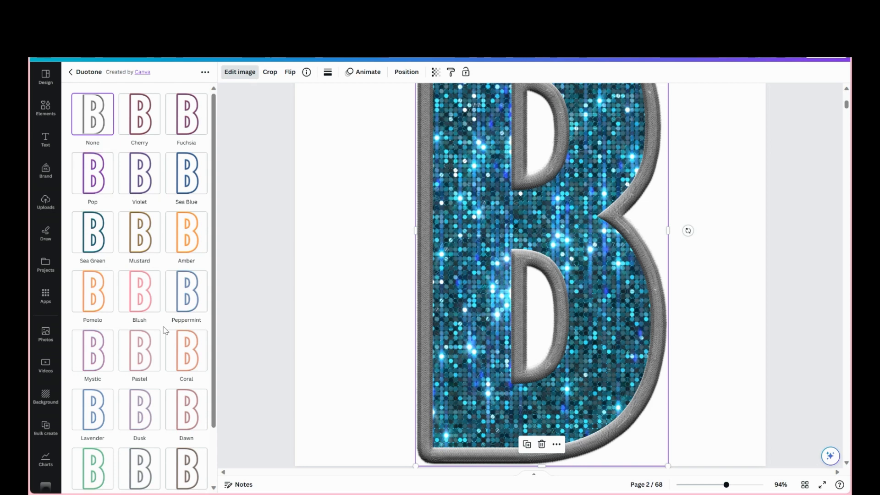
pyautogui.scroll(-3)
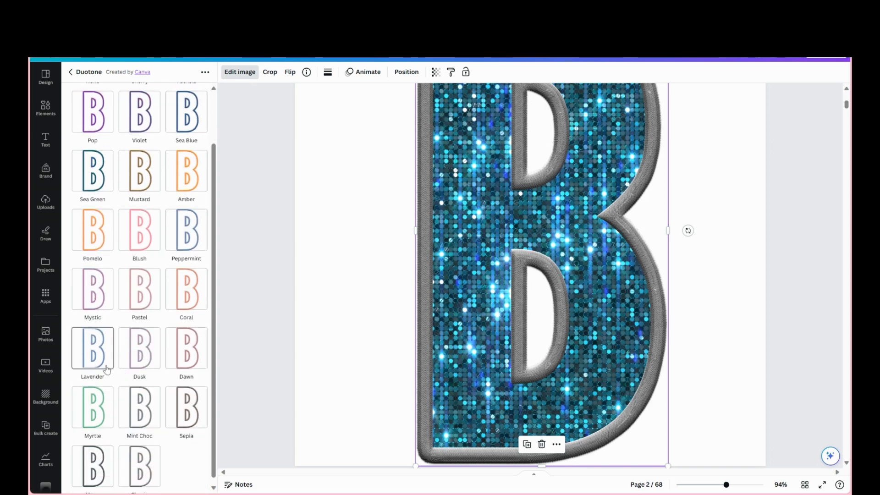
pyautogui.click(92, 347)
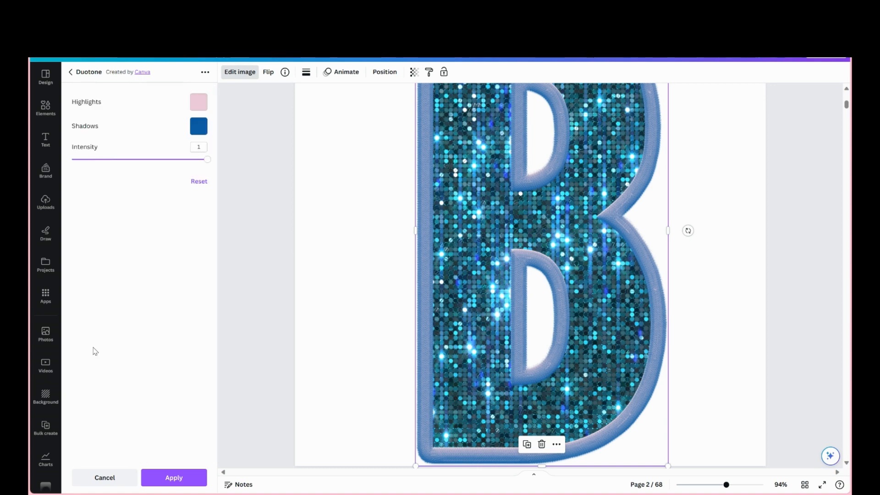
# Give letter B's duotone cyan highlights and black shadows at full intensity
pyautogui.click(199, 125)
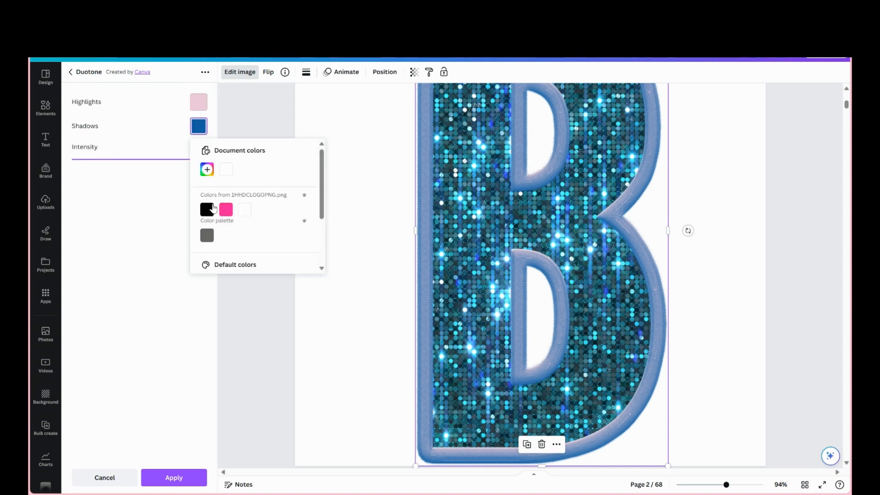
pyautogui.click(208, 210)
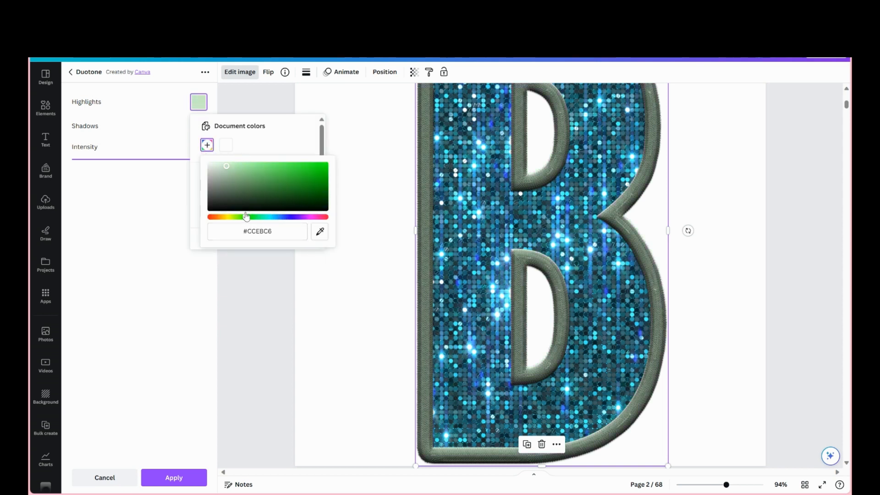
pyautogui.click(298, 170)
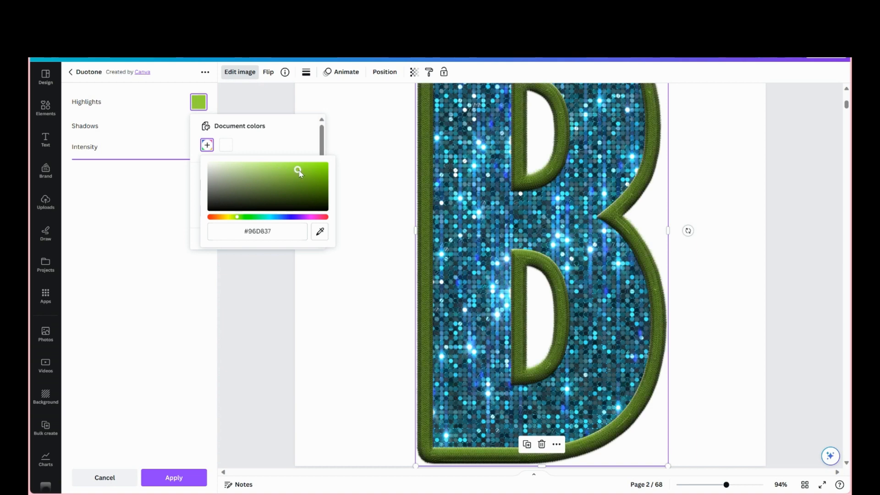
pyautogui.moveTo(298, 170); pyautogui.dragTo(317, 169)
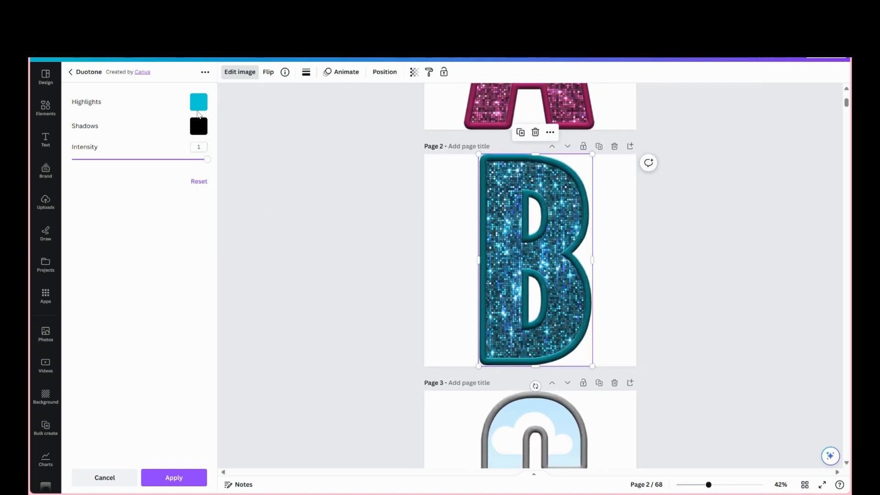
pyautogui.moveTo(208, 159); pyautogui.dragTo(111, 160)
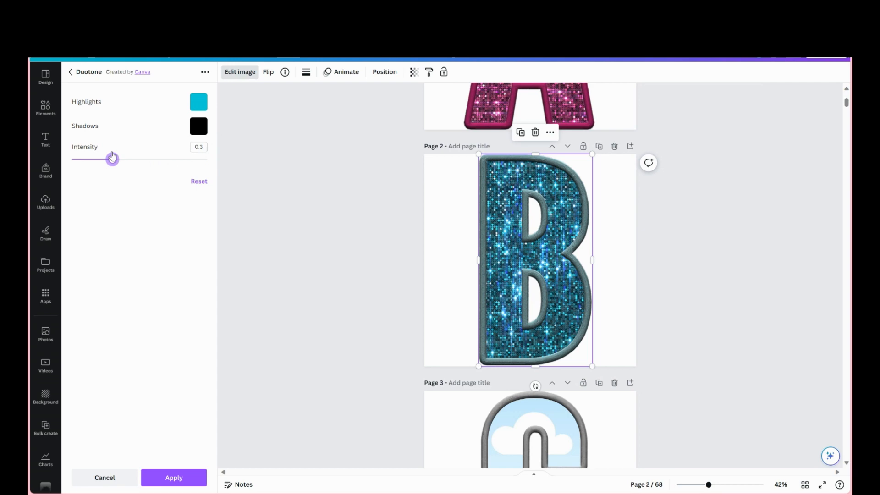
pyautogui.moveTo(111, 159); pyautogui.dragTo(207, 159)
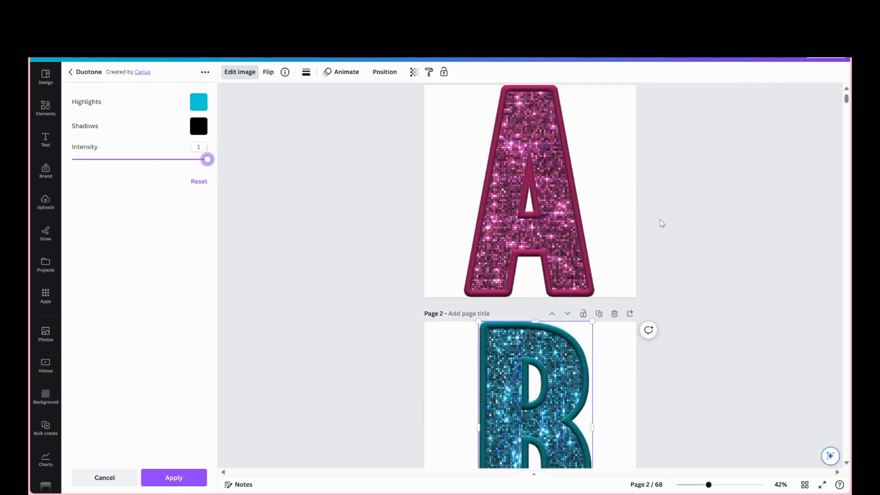
# Scroll past the letter pages to the whiteboard alphabet design
pyautogui.scroll(-3)
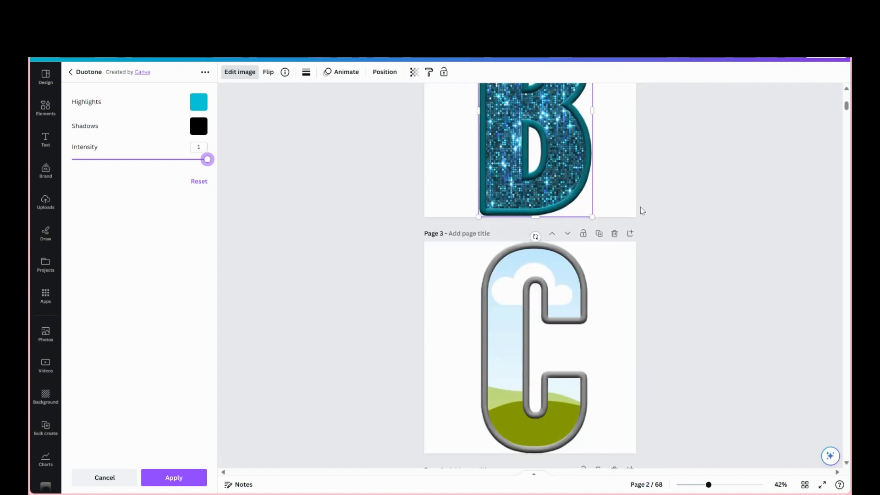
pyautogui.scroll(-3)
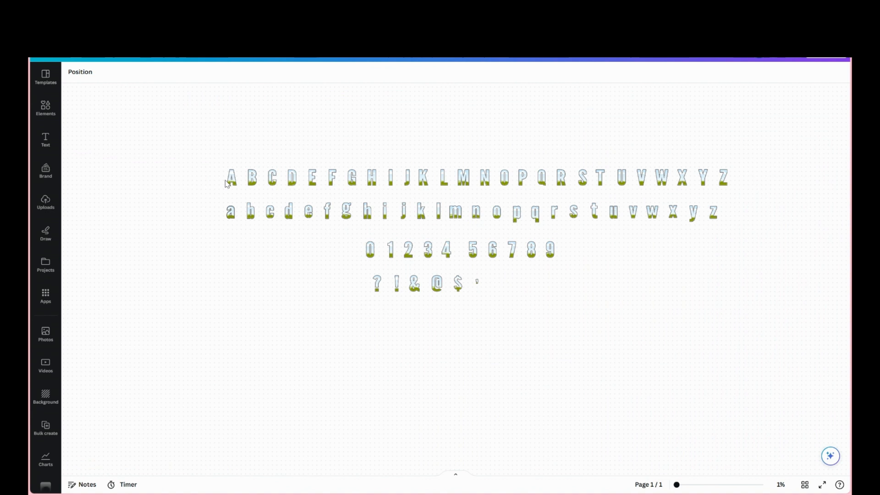
pyautogui.click(231, 178)
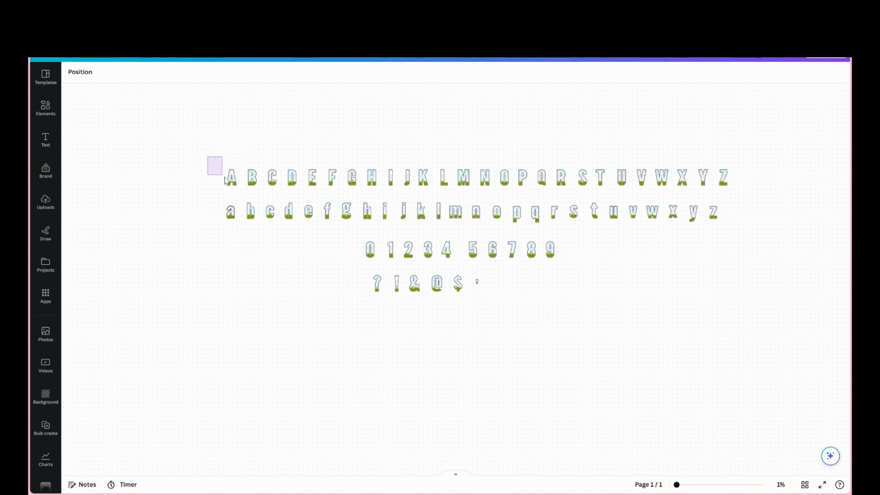
pyautogui.click(232, 178)
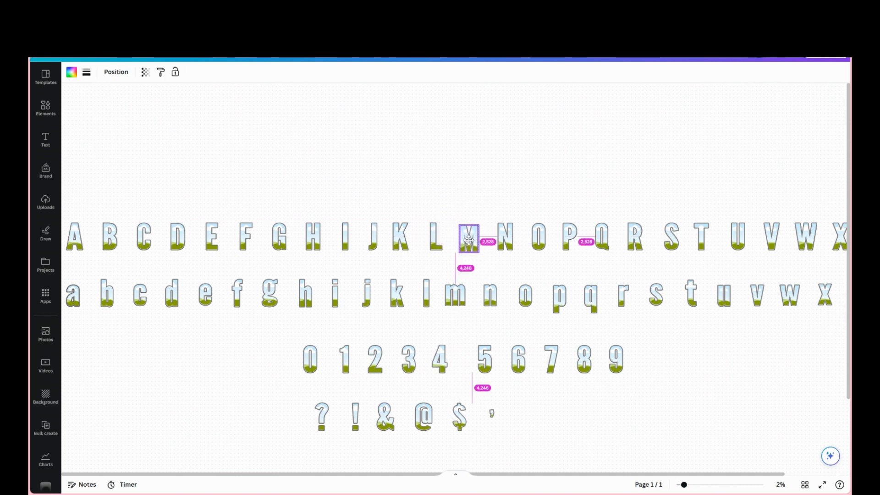
# Copy M, O and M above the alphabet to spell MOM, then select the word to enlarge
pyautogui.click(467, 239)
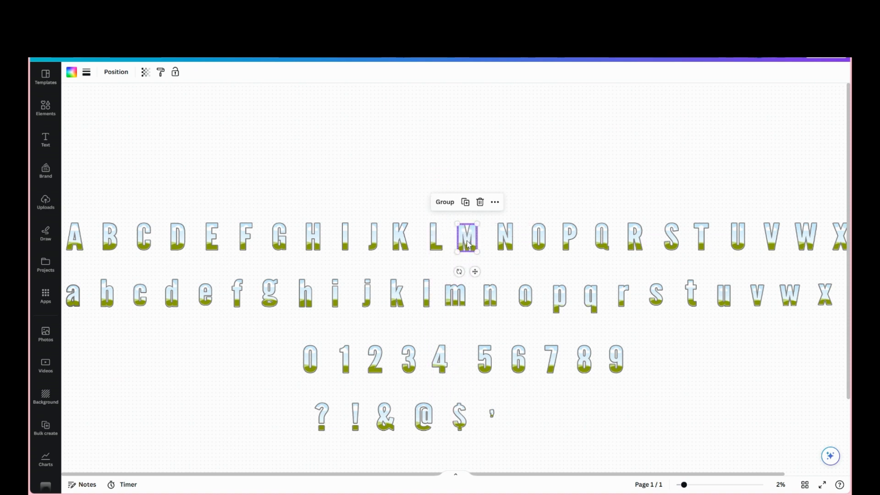
pyautogui.moveTo(467, 239); pyautogui.dragTo(259, 143)
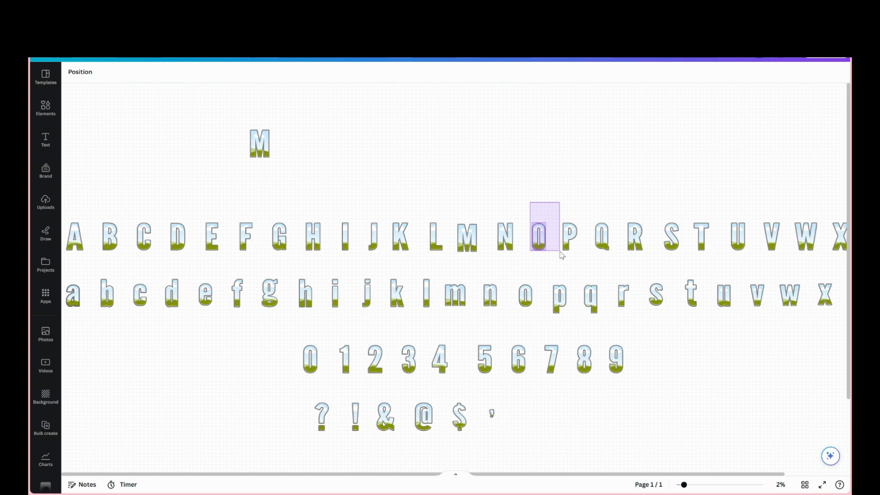
pyautogui.moveTo(542, 235); pyautogui.dragTo(292, 145)
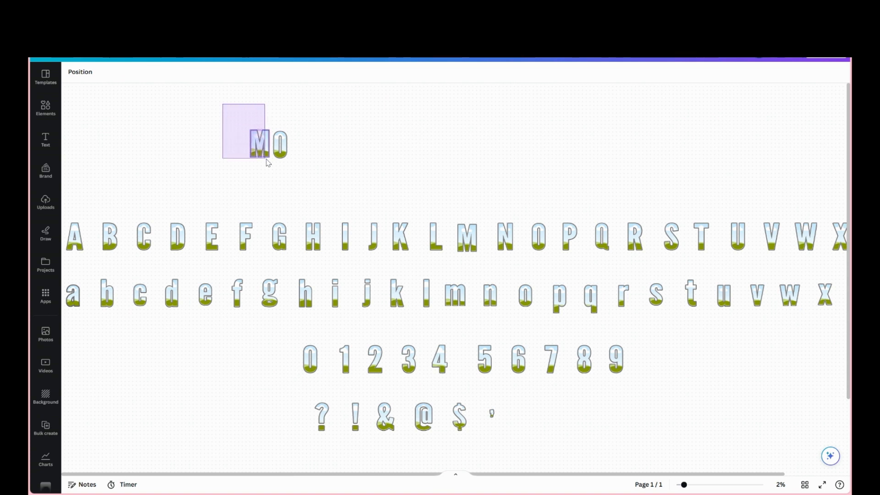
pyautogui.click(253, 142)
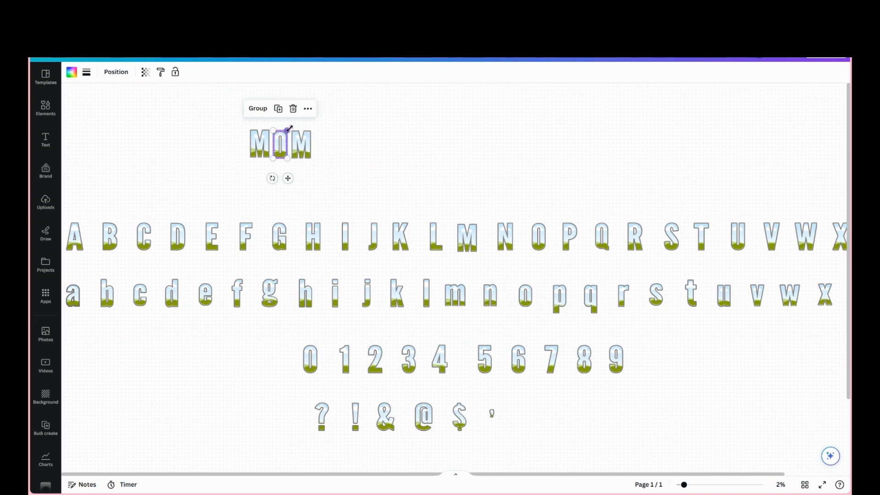
pyautogui.click(252, 116)
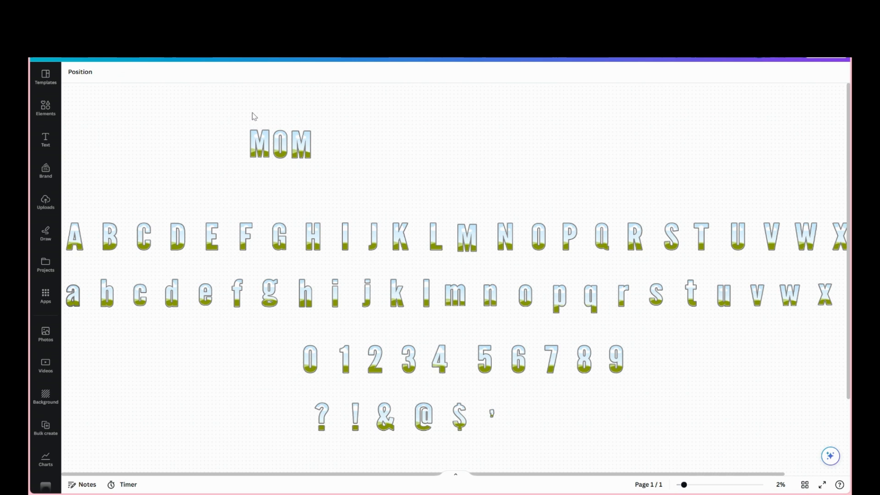
pyautogui.click(280, 143)
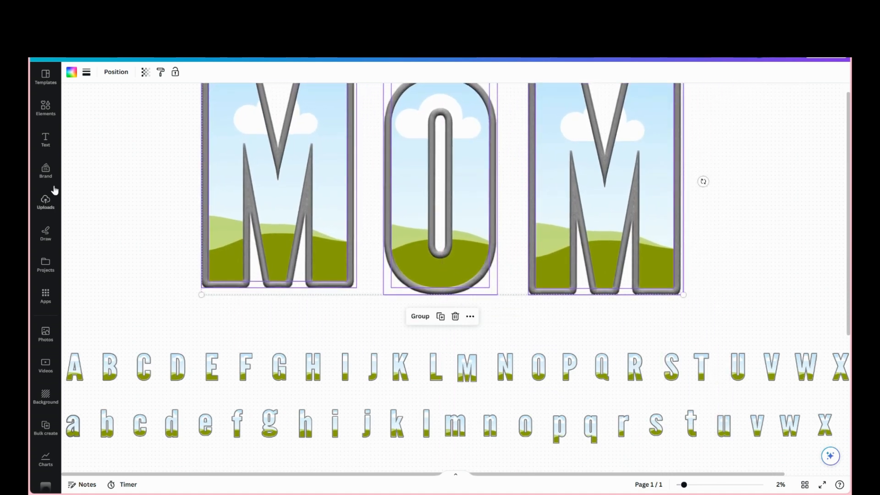
# Group the three MOM letters and drop the uploaded red glitter image into the O
pyautogui.click(45, 107)
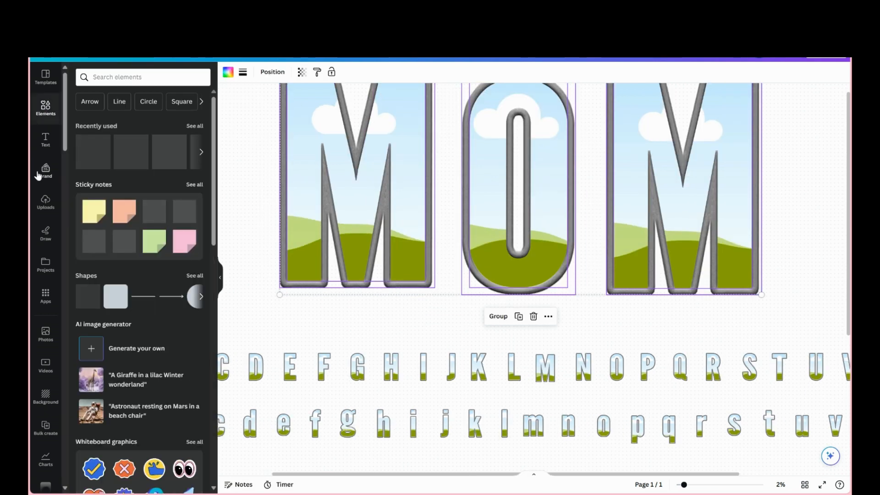
pyautogui.click(45, 202)
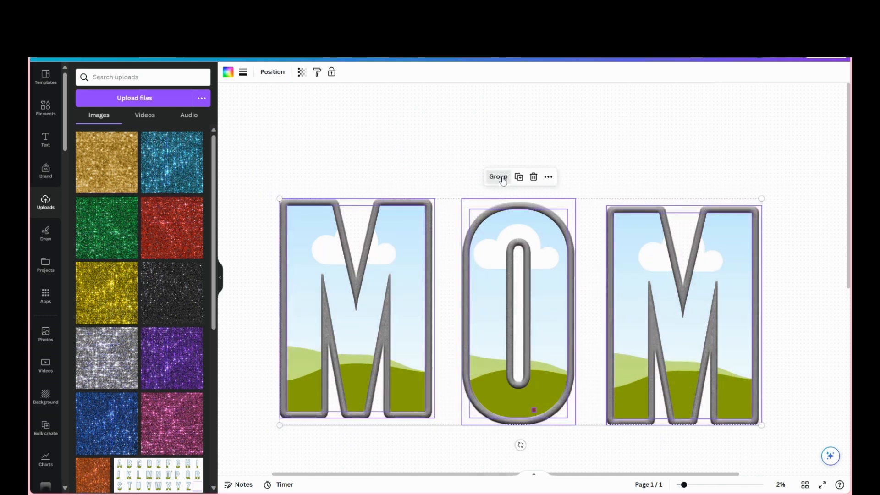
pyautogui.click(497, 177)
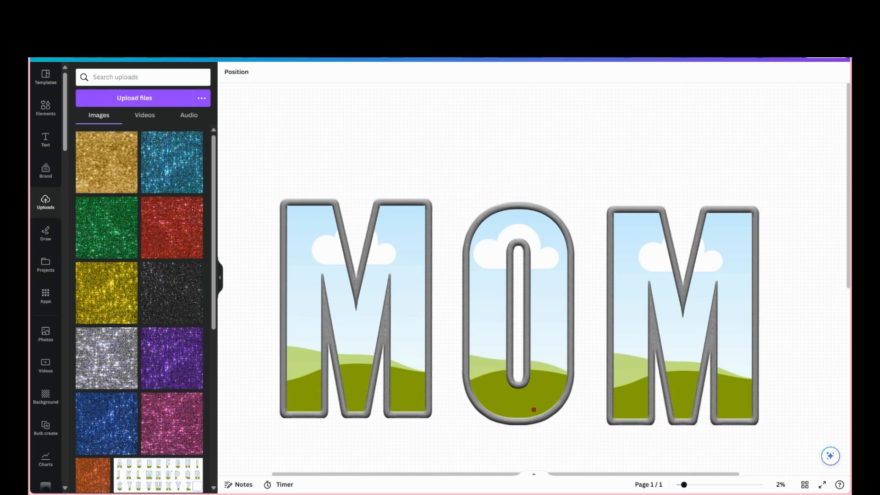
pyautogui.click(532, 410)
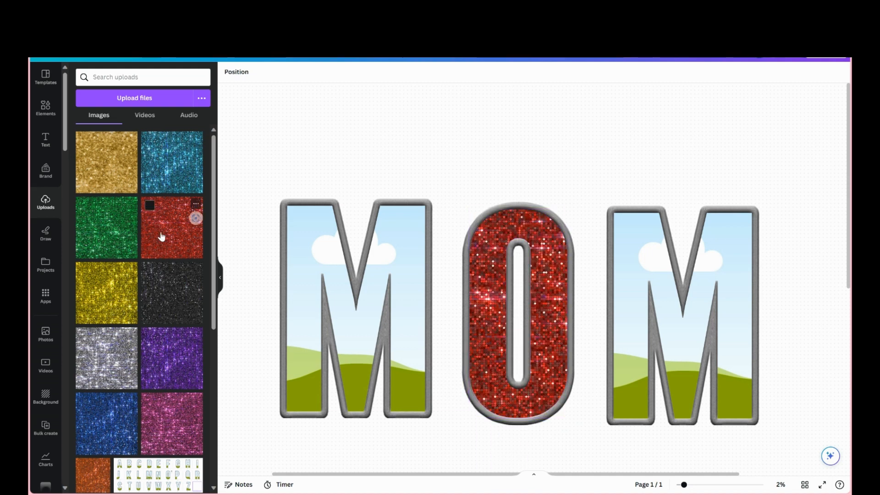
# Apply the red glitter upload to the M letters and open Edit image for the right M
pyautogui.click(519, 312)
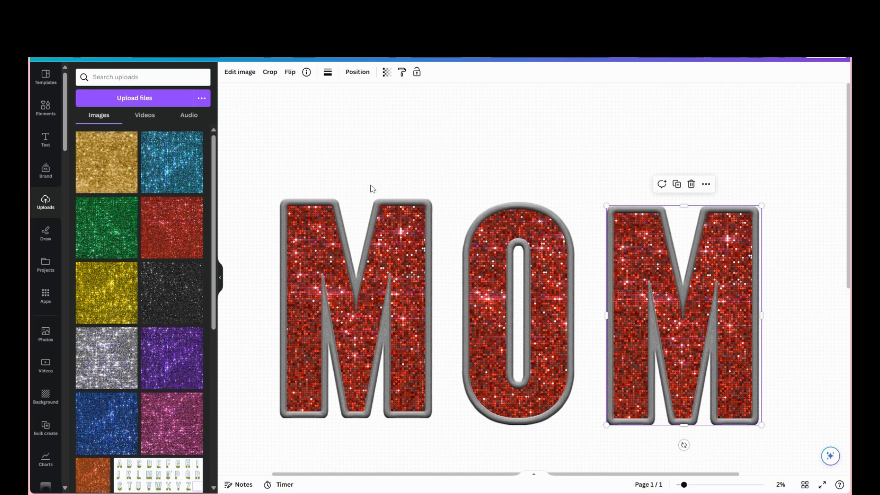
pyautogui.click(240, 72)
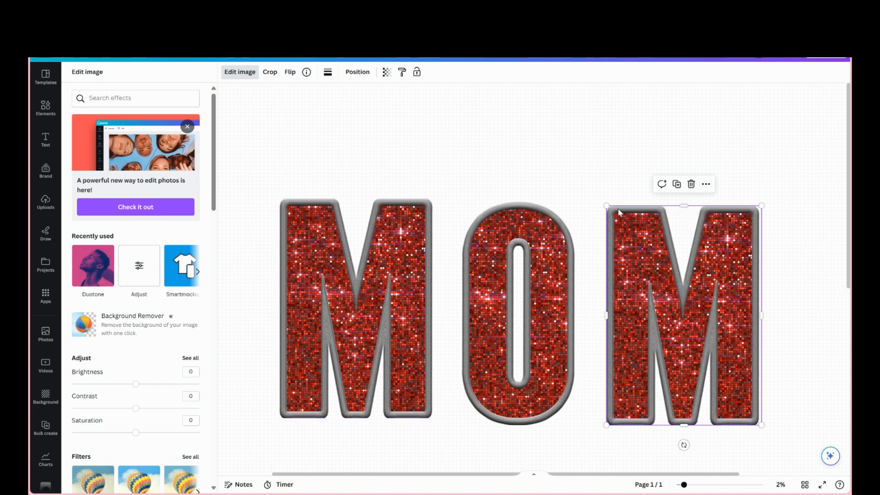
pyautogui.click(518, 313)
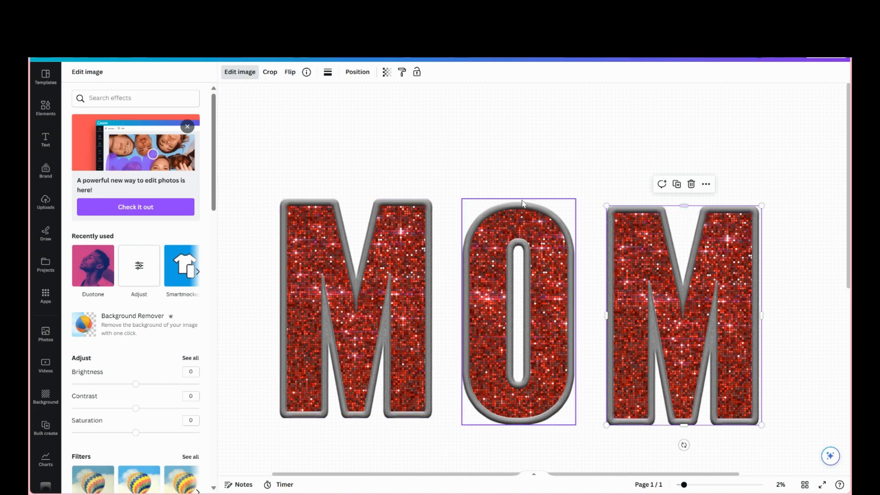
pyautogui.scroll(-3)
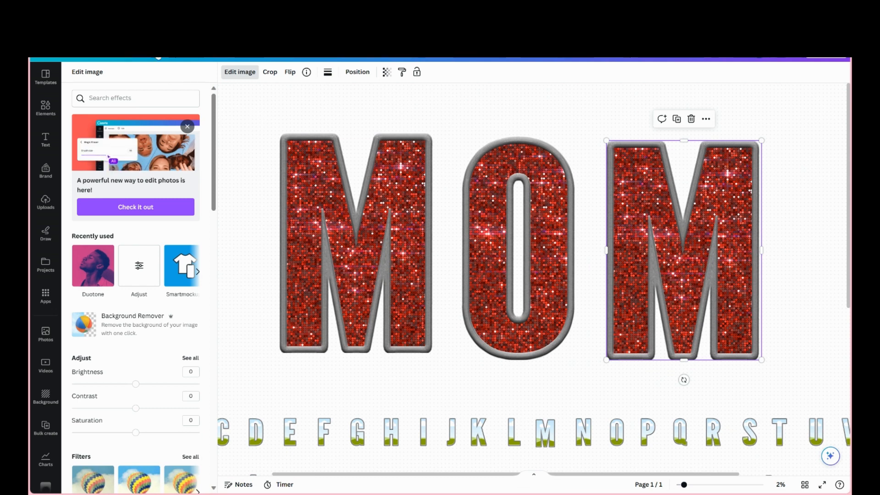
pyautogui.moveTo(824, 260)
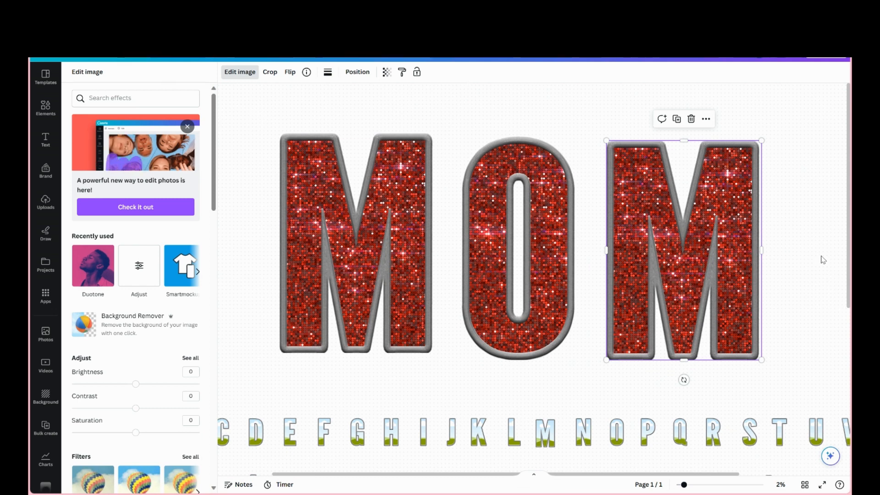